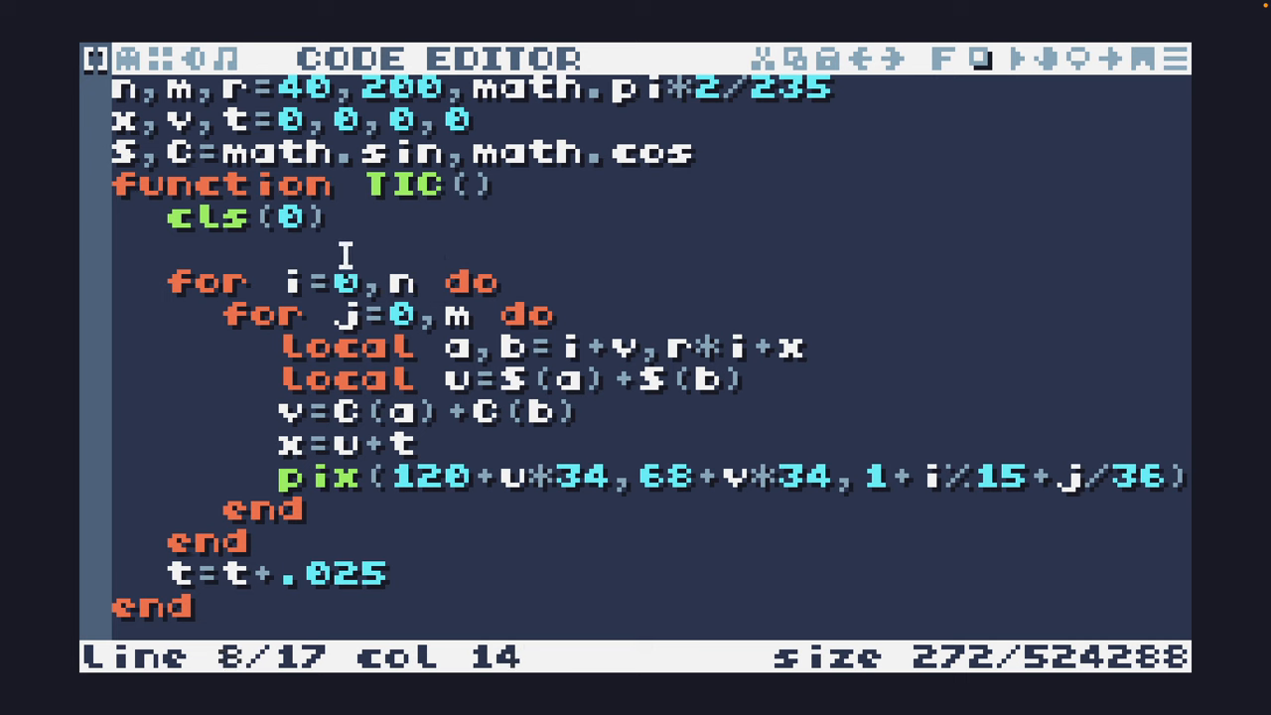
pyautogui.moveTo(679, 243)
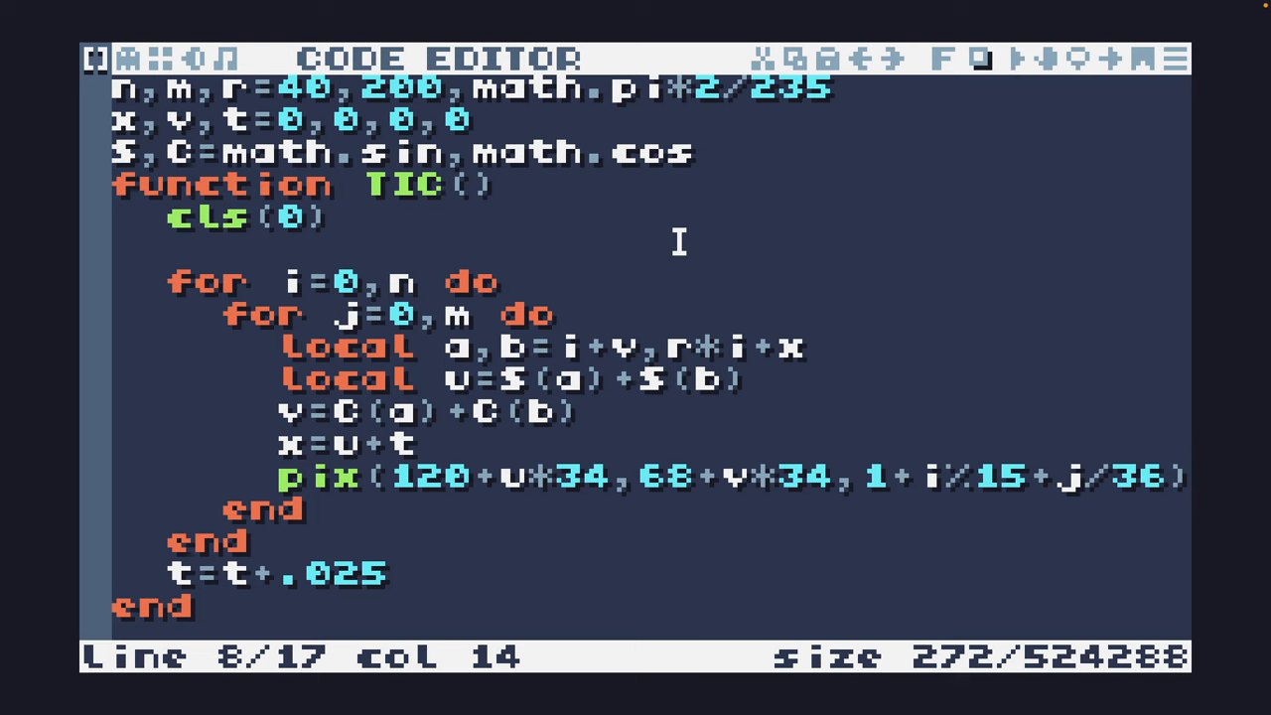
pyautogui.moveTo(342, 103)
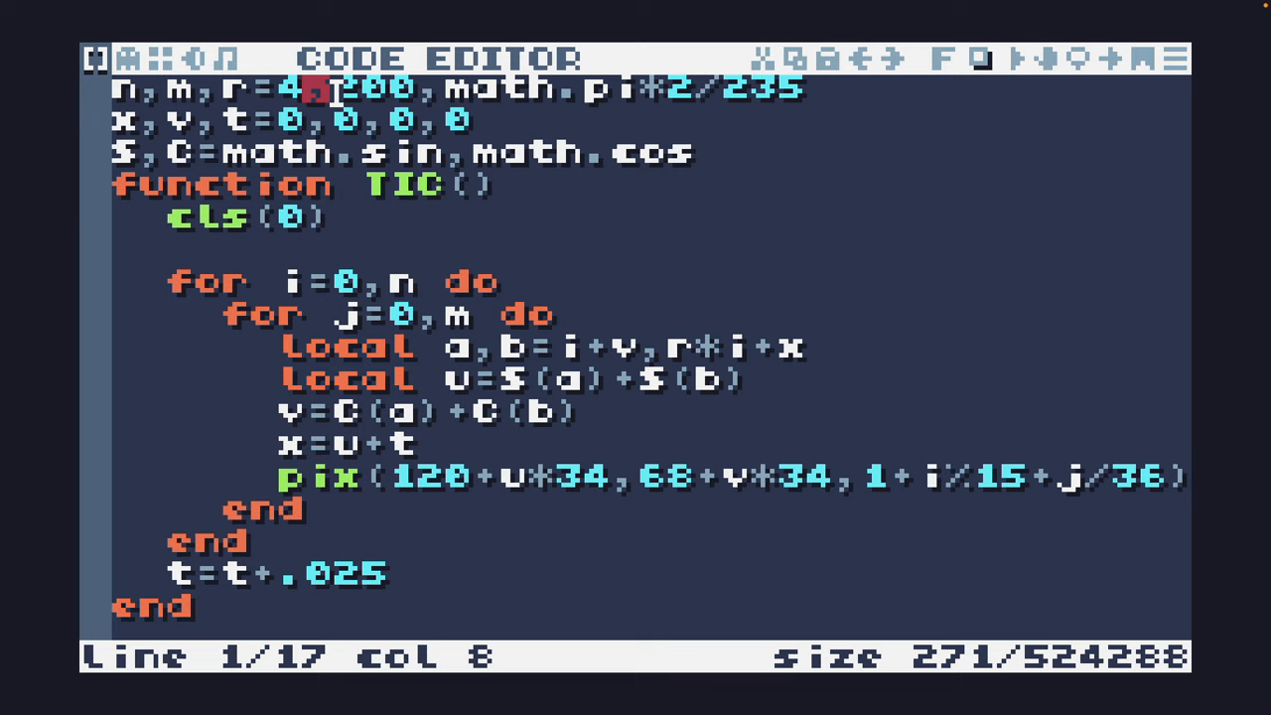
# Restore the missing digit so line 1 reads n,m,r=40,200, bringing the script back to 272 characters.
pyautogui.write('1')
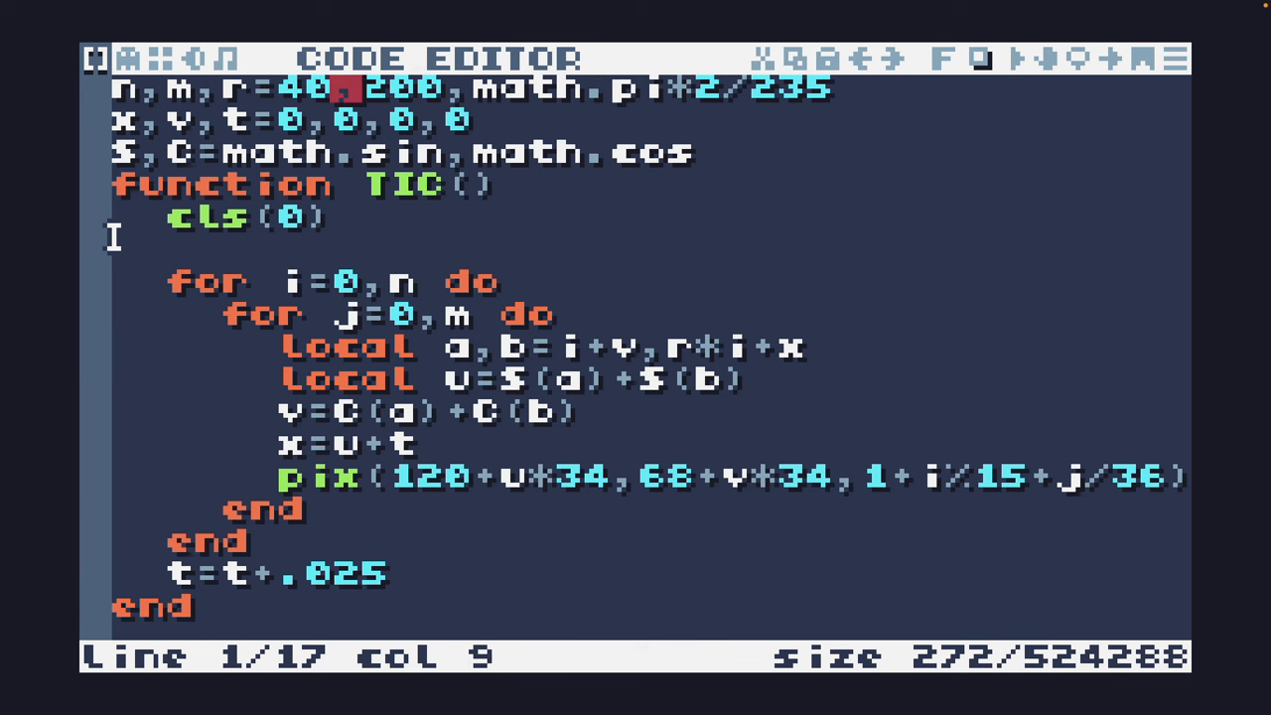
pyautogui.click(1017, 60)
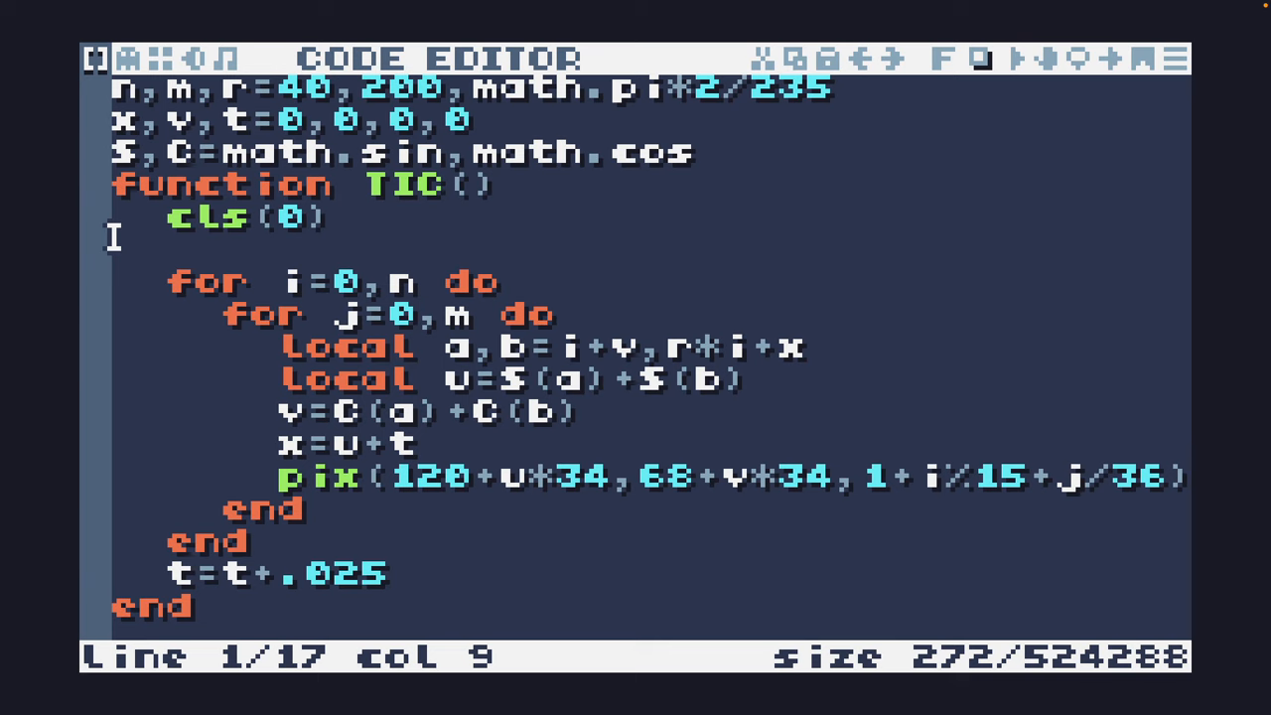
pyautogui.moveTo(149, 560)
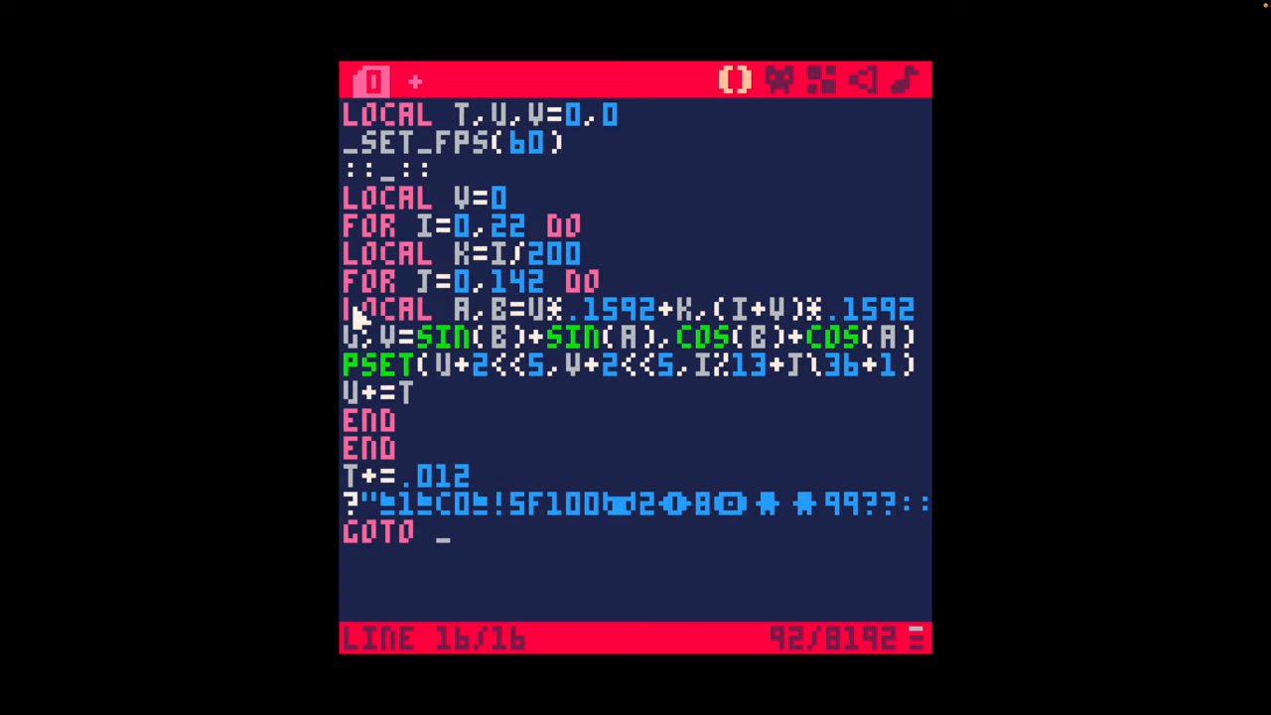
pyautogui.moveTo(560, 274)
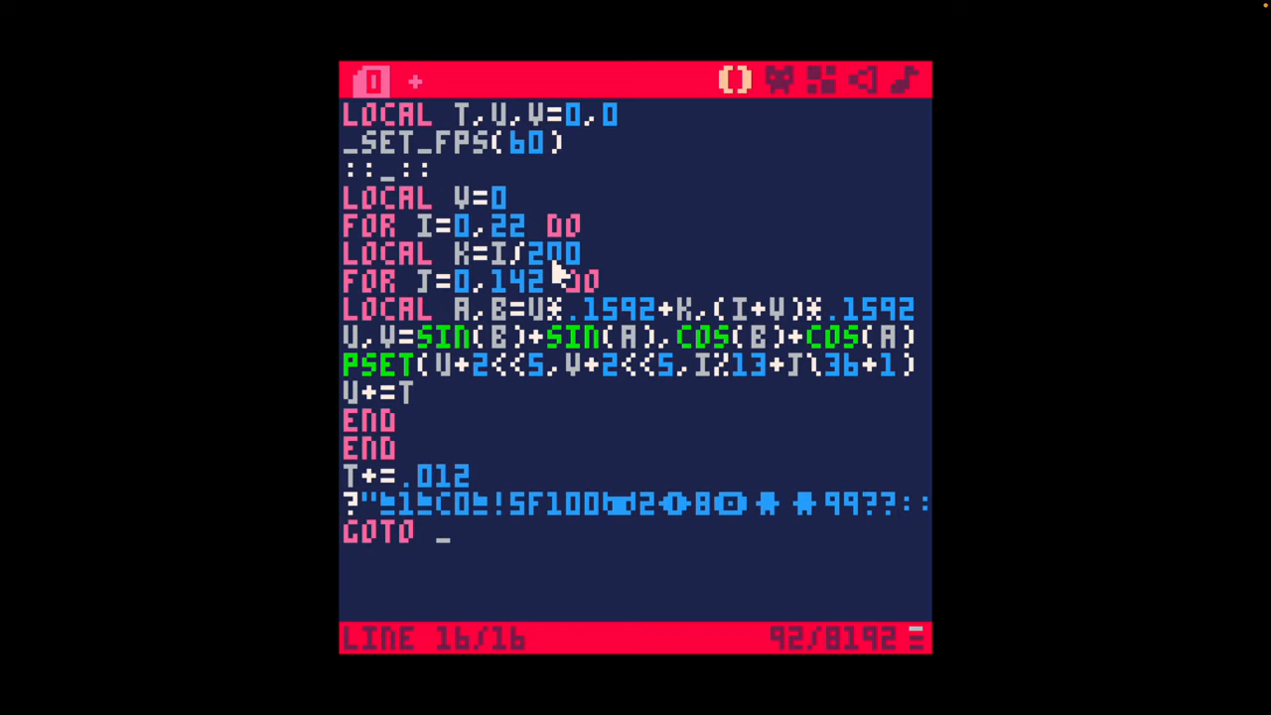
pyautogui.moveTo(870, 540)
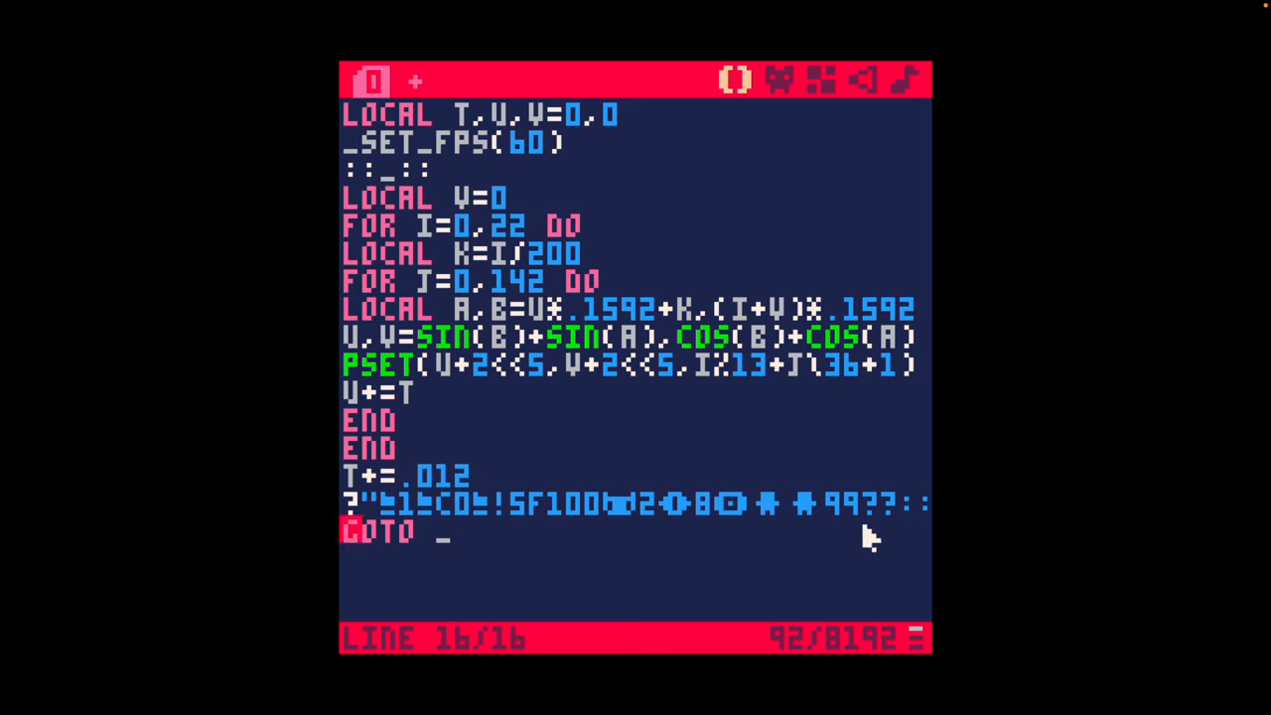
pyautogui.moveTo(555, 497)
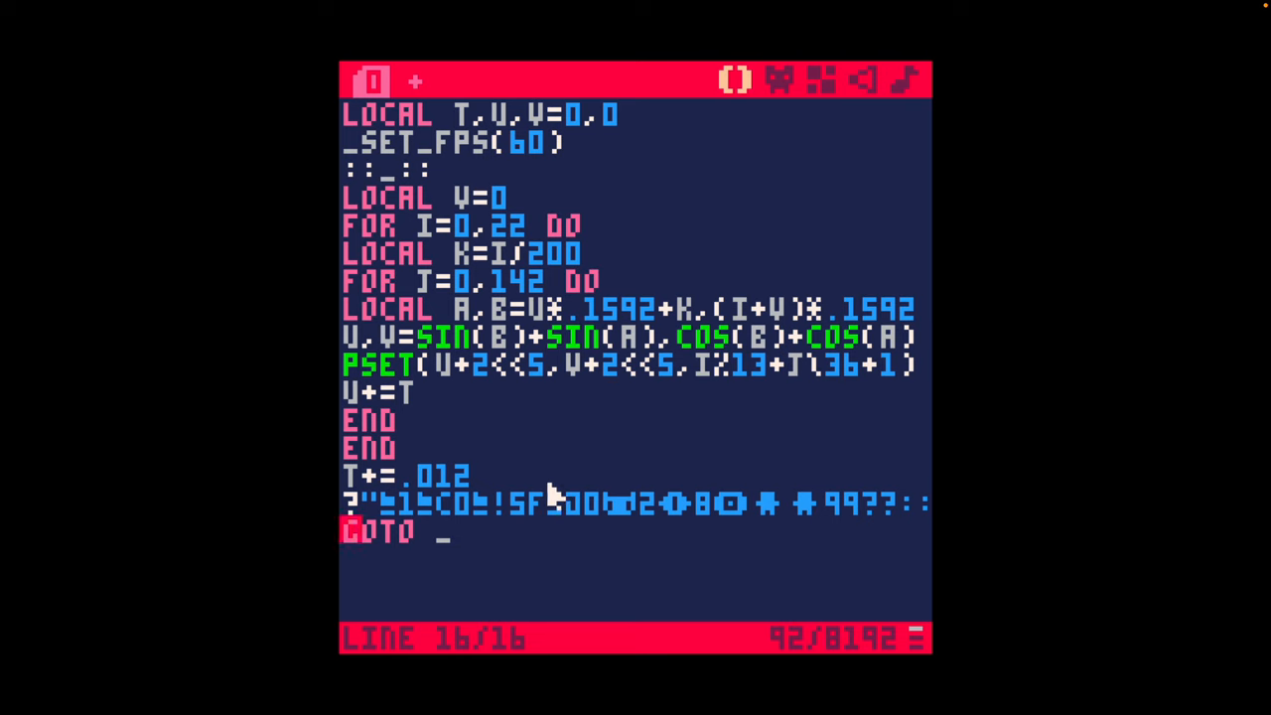